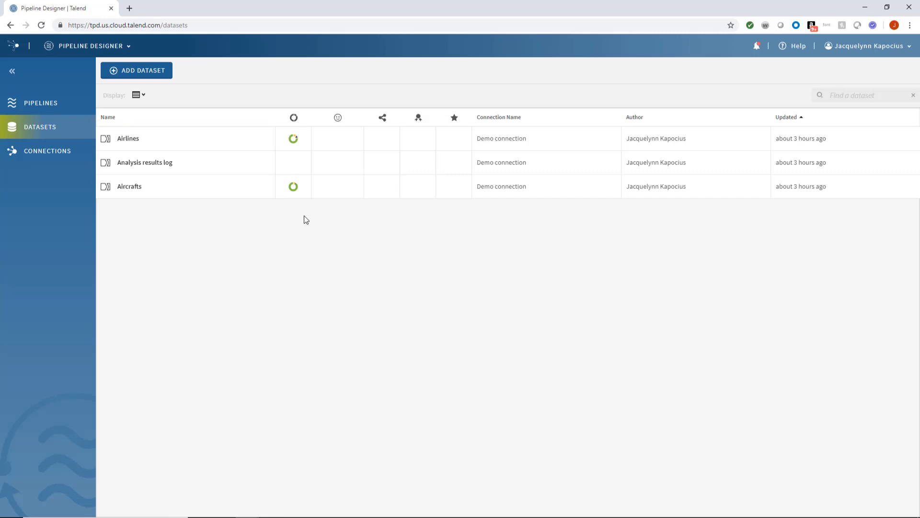
Preview the Aircrafts dataset sample and return to the dataset list
left_click(866, 46)
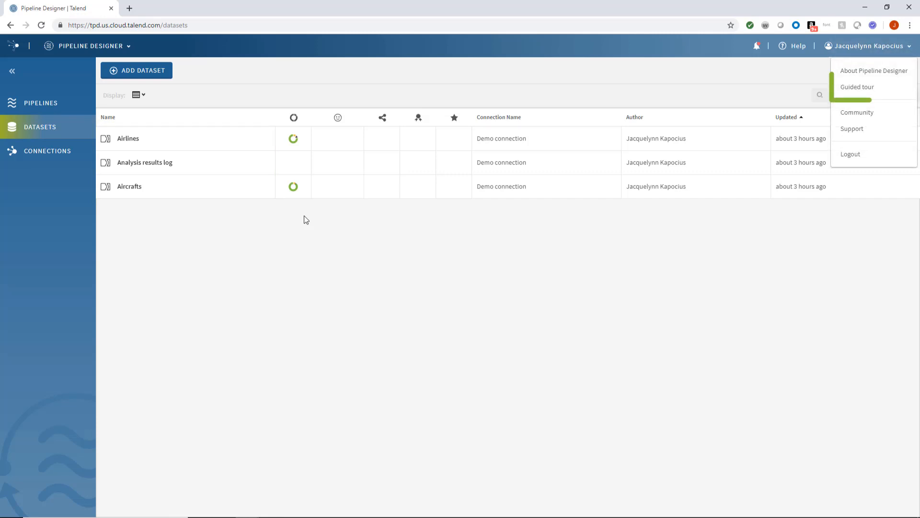
mouse_move(858, 87)
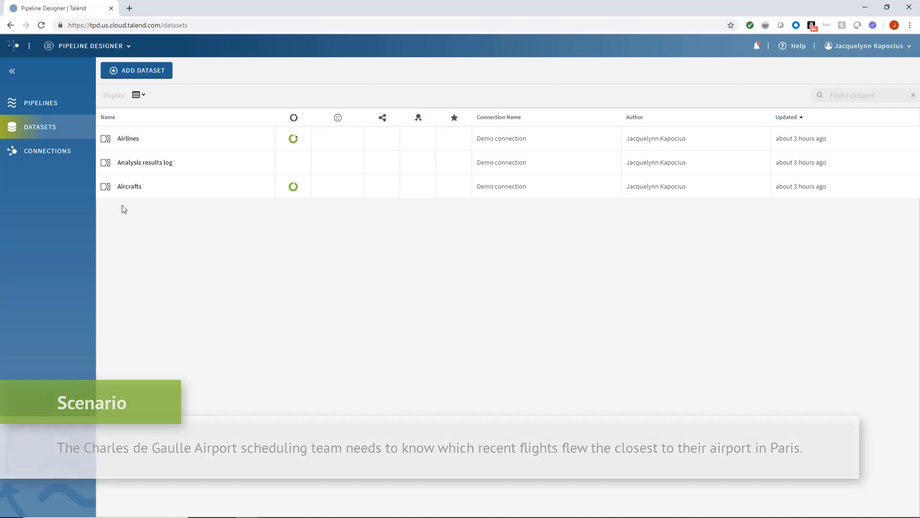
mouse_move(130, 186)
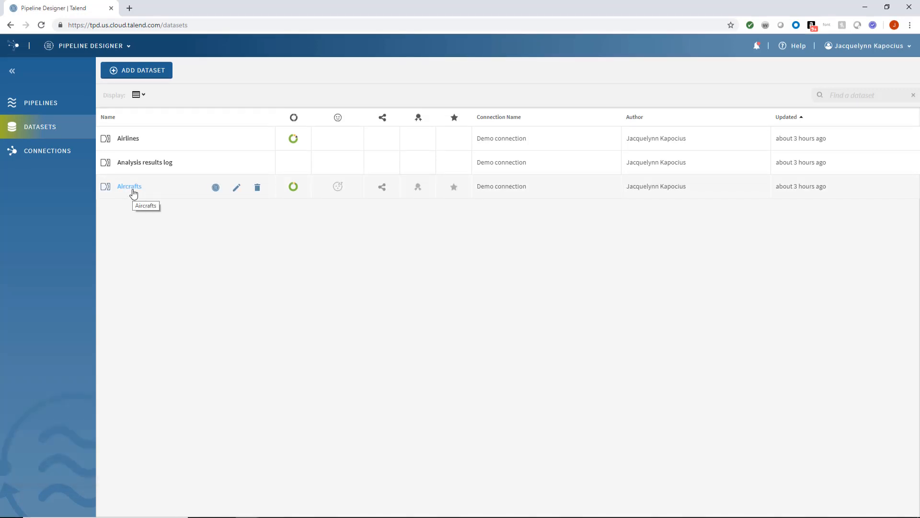
left_click(130, 186)
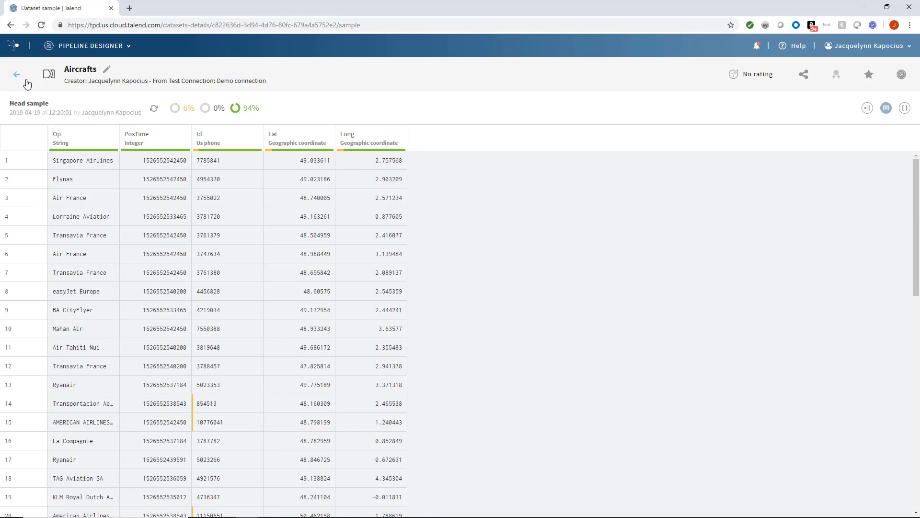
left_click(17, 74)
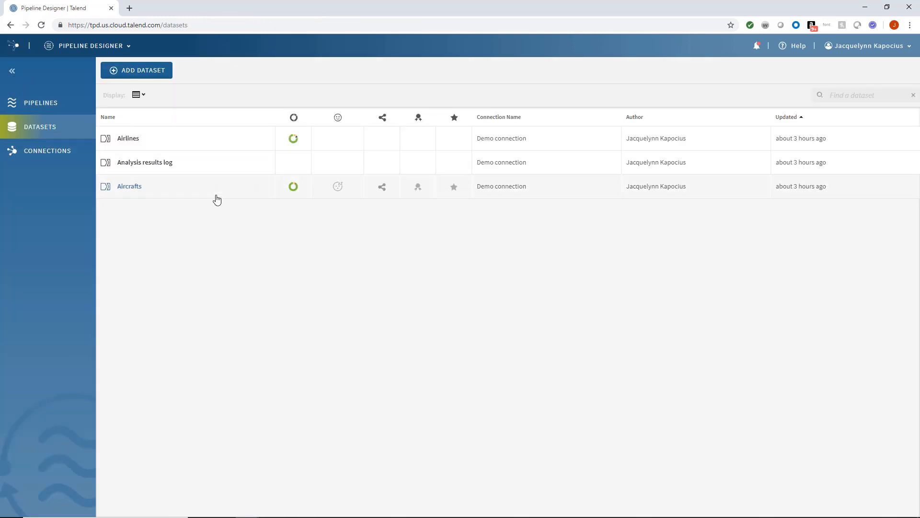
Create a pipeline from Aircrafts and rename it 'Calculate Flights Closest to Major Airport'
left_click(216, 187)
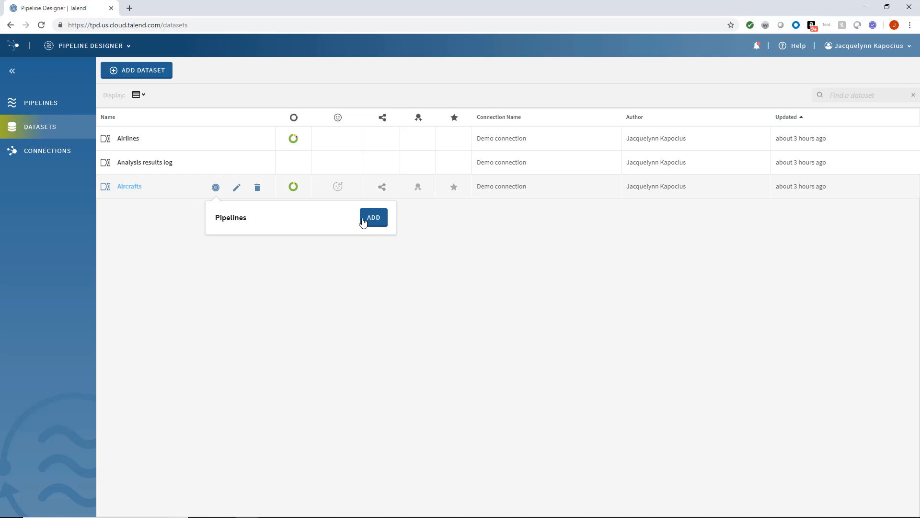
left_click(373, 218)
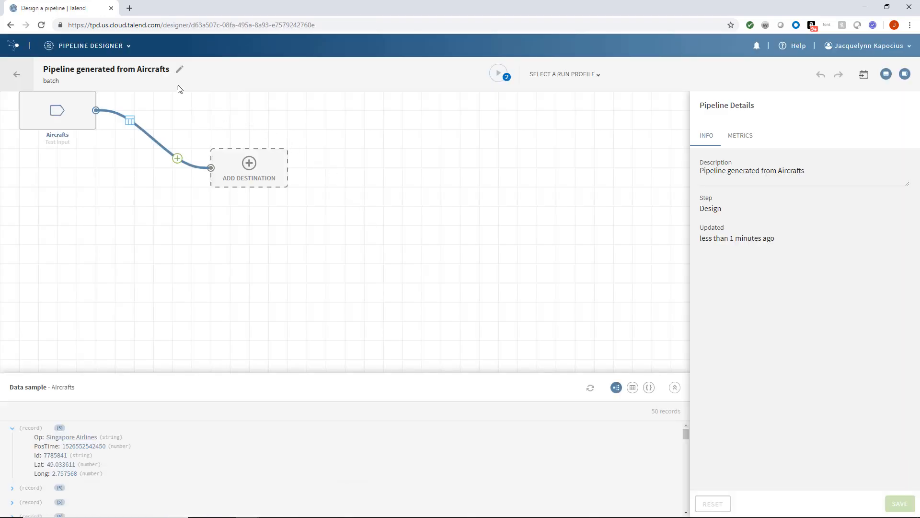
type("Calculate Flights Closest to Major ...")
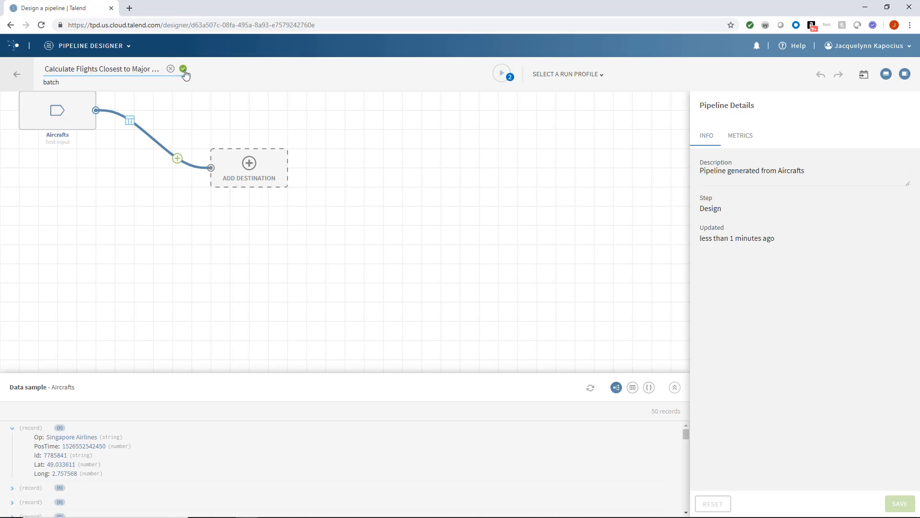
left_click(184, 69)
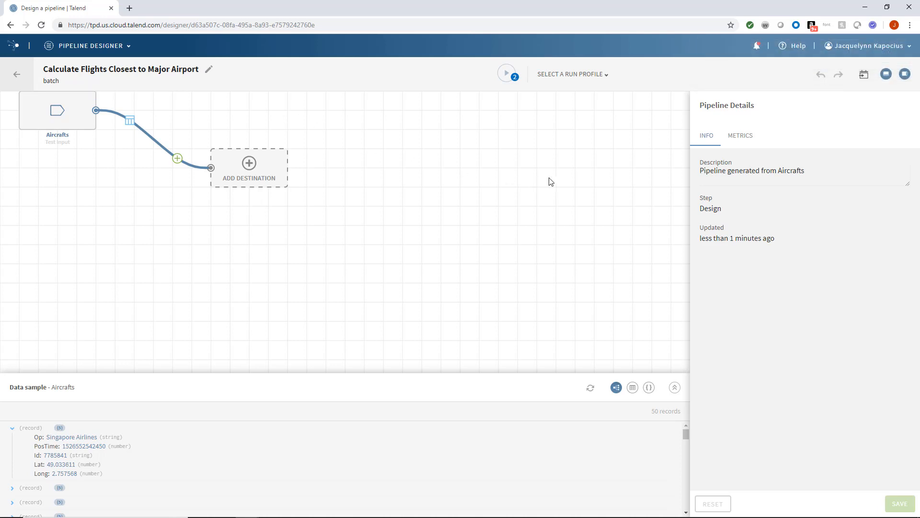
Choose the STANDARD run profile on Cloud Engines for Pipelines and inspect a sample record
left_click(569, 74)
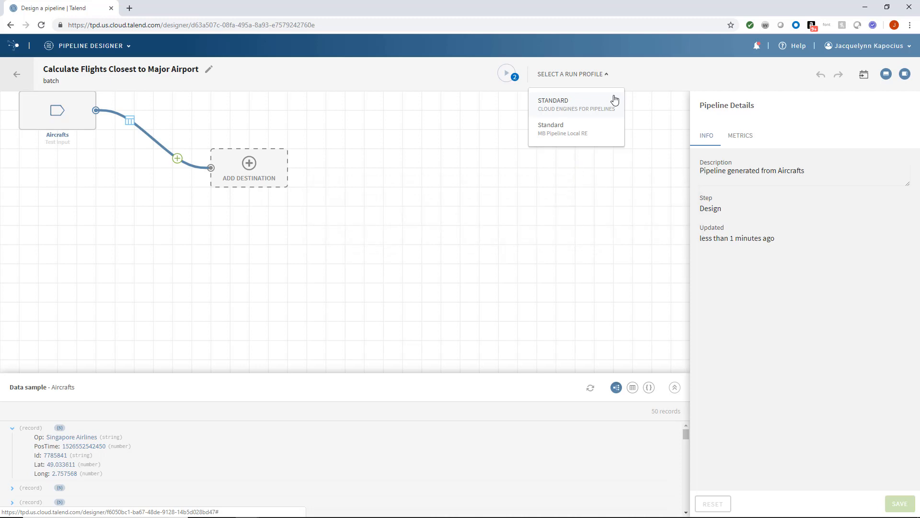
left_click(554, 103)
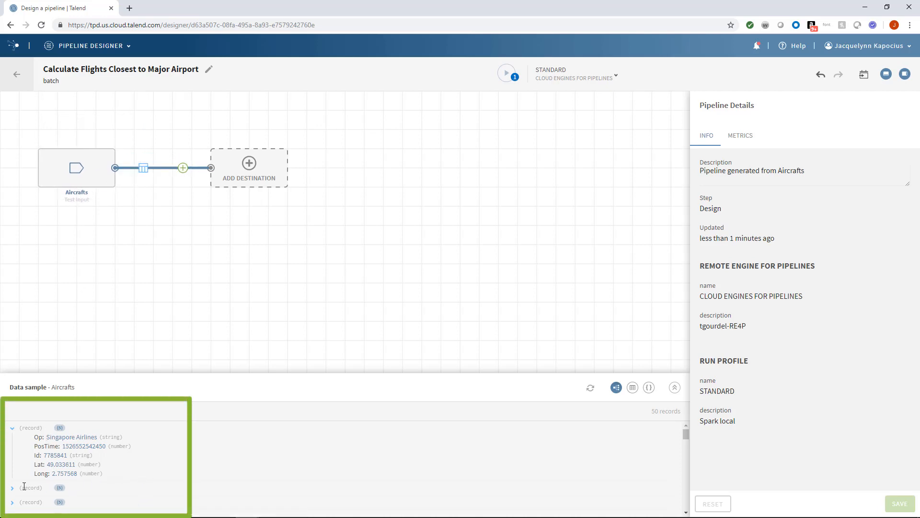
left_click(11, 488)
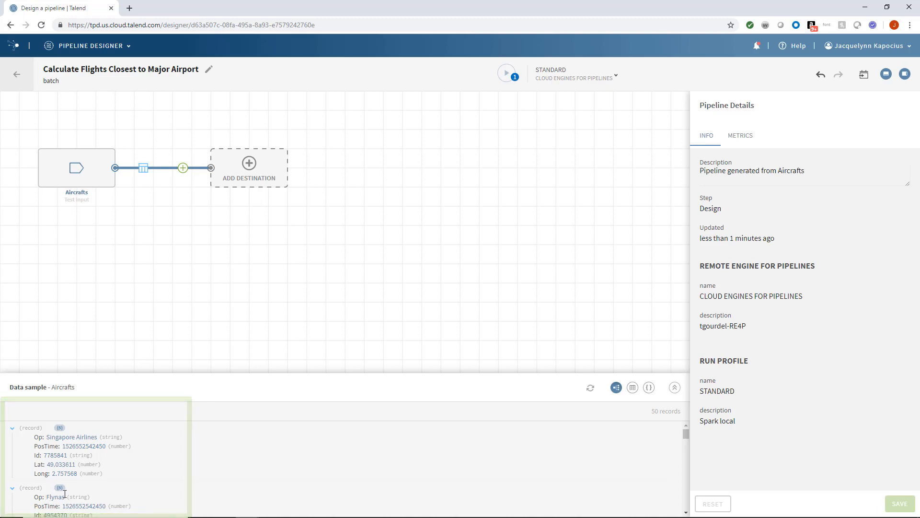
scroll("down", 3)
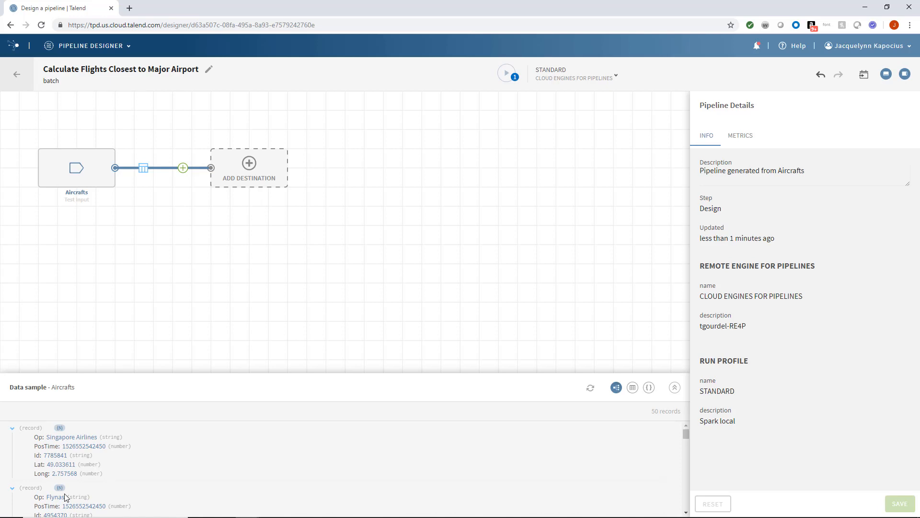
mouse_move(185, 189)
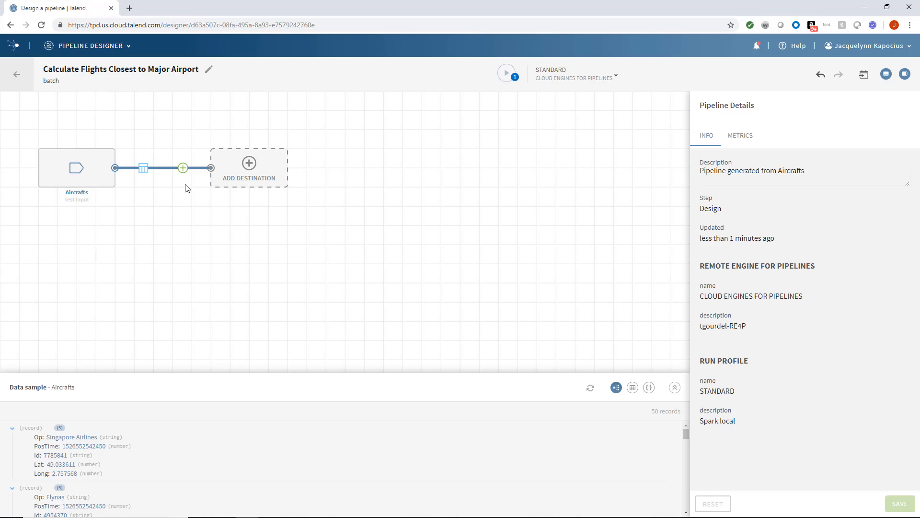
mouse_move(183, 168)
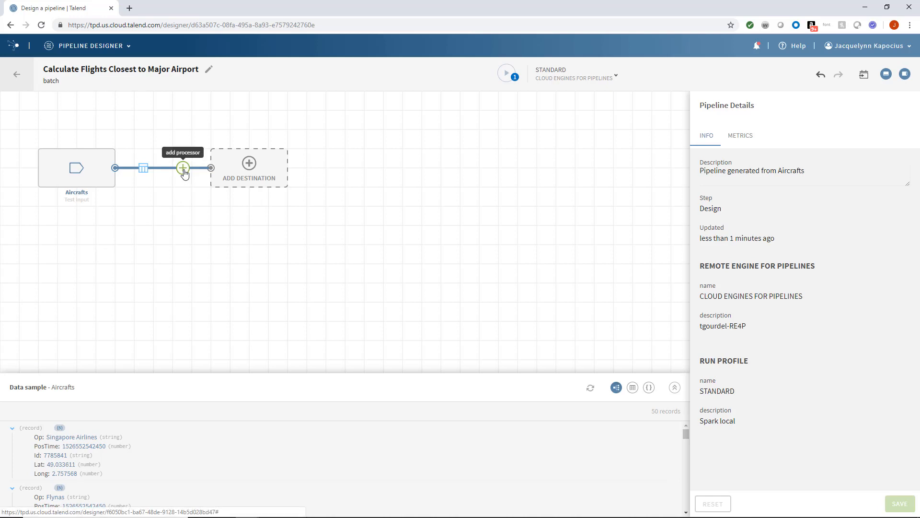
mouse_move(183, 169)
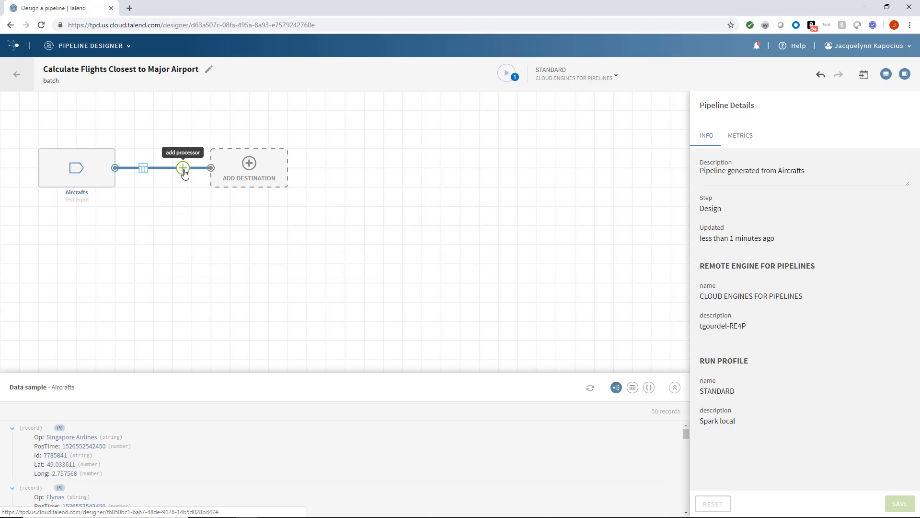
Insert an Aggregate processor after Aircrafts with a List operation on .Lat named Lat
left_click(182, 167)
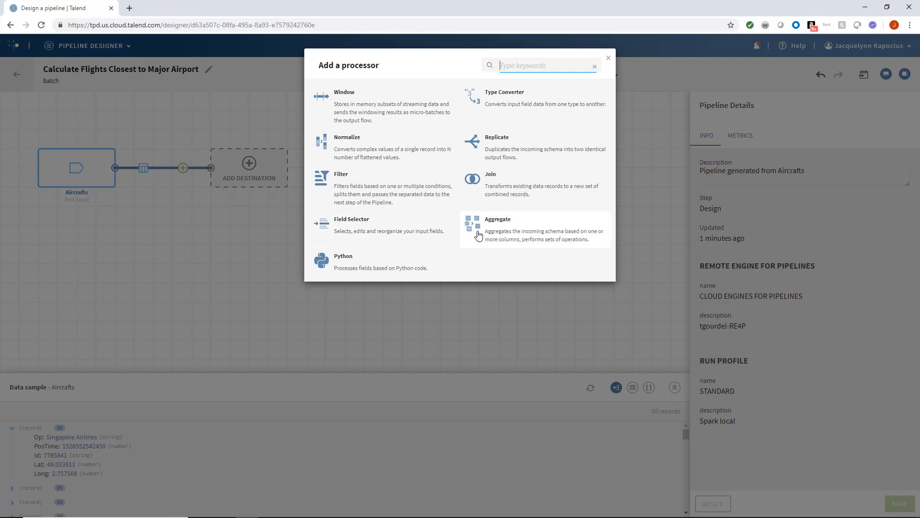
left_click(497, 218)
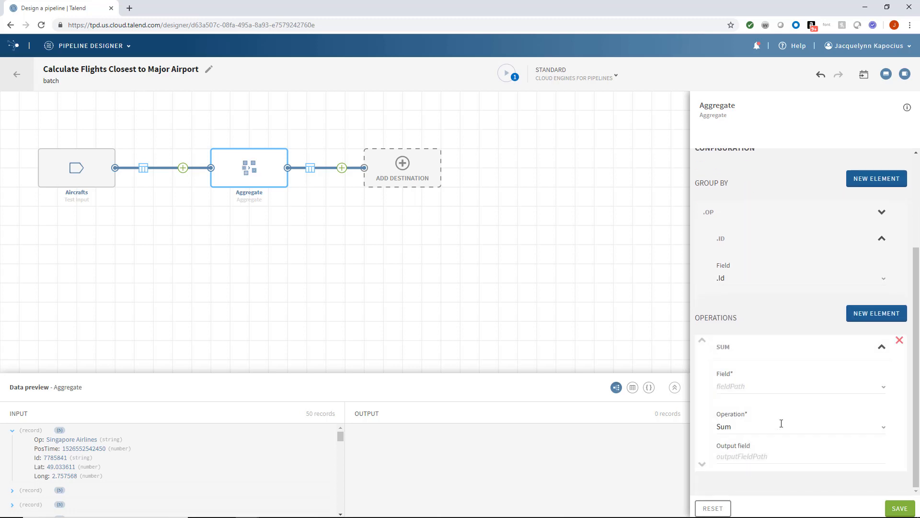
left_click(799, 386)
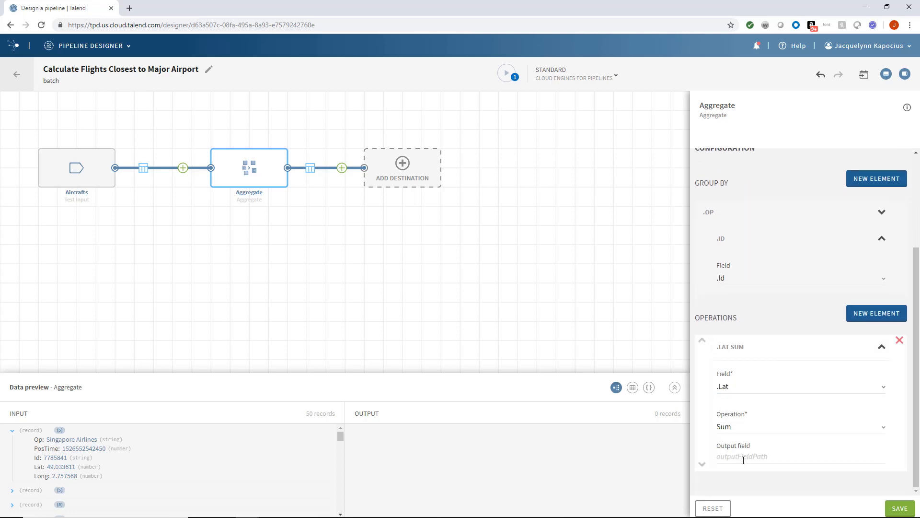
left_click(800, 426)
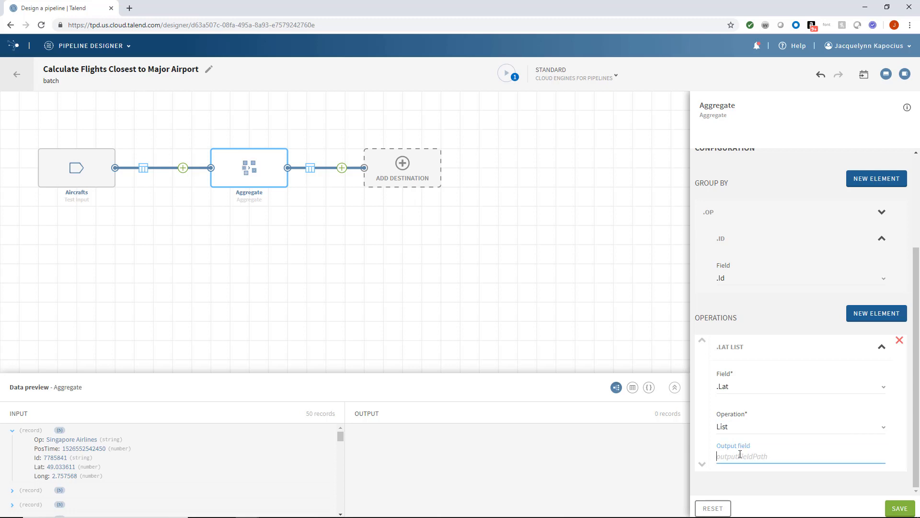
type("Lat")
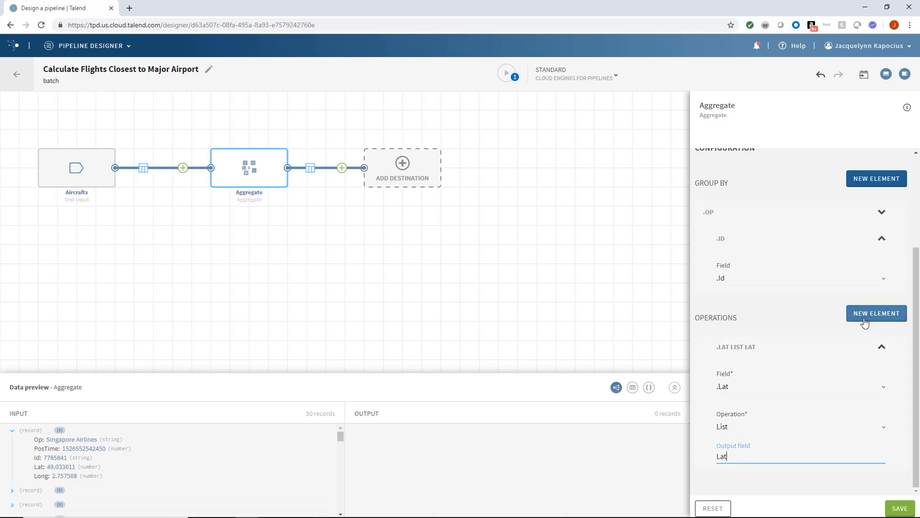
Add a second List operation on .Long and save the Aggregate configuration
left_click(877, 312)
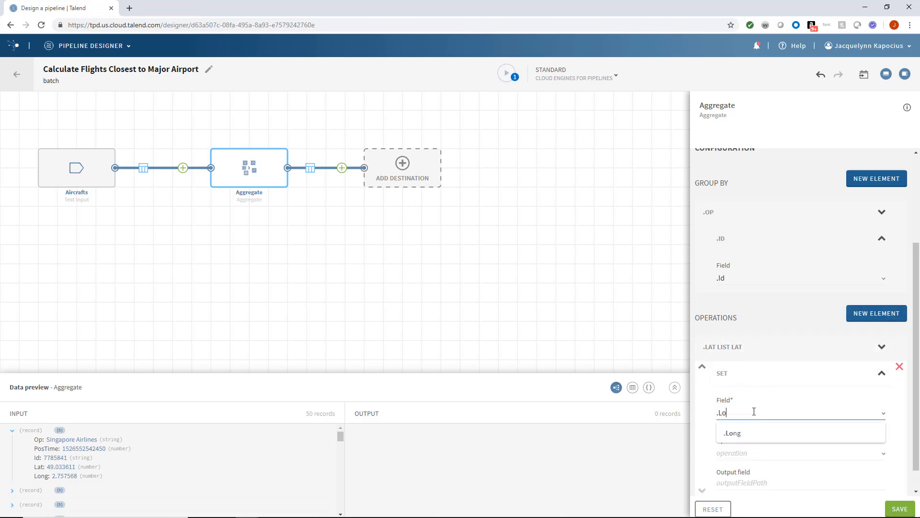
left_click(731, 433)
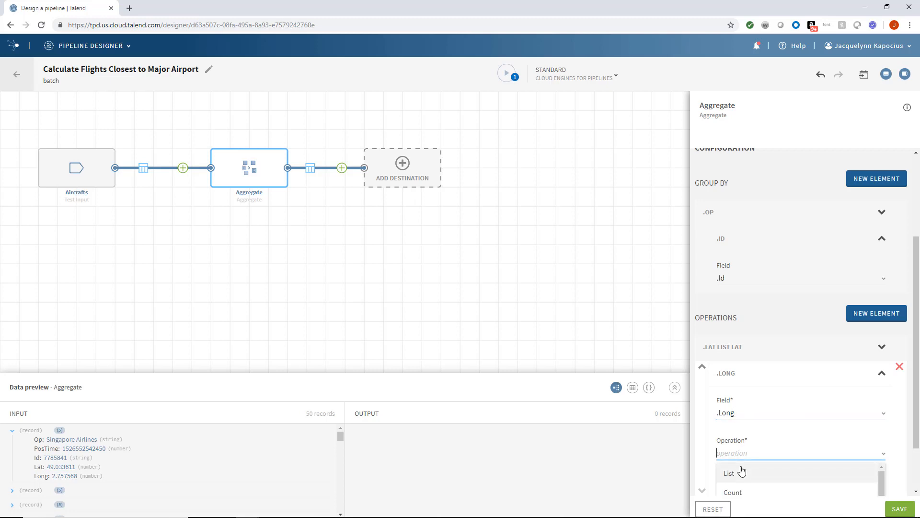
left_click(728, 473)
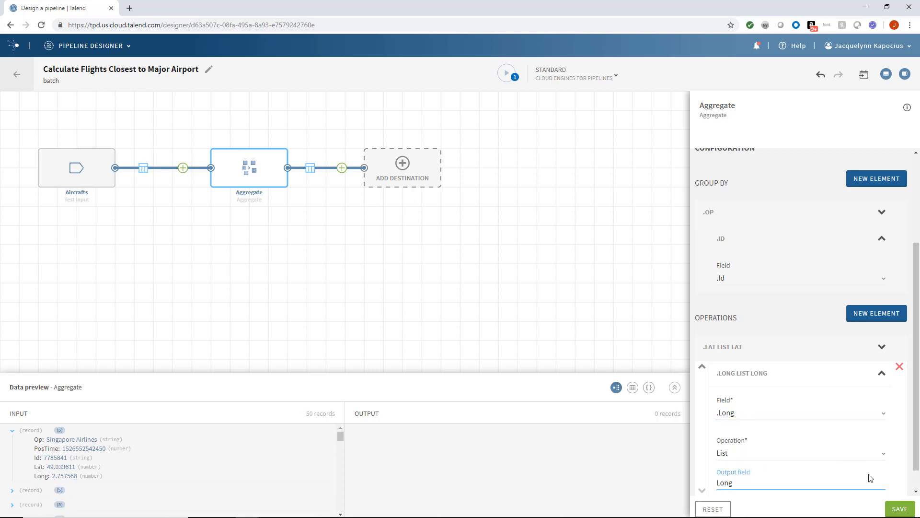
left_click(900, 508)
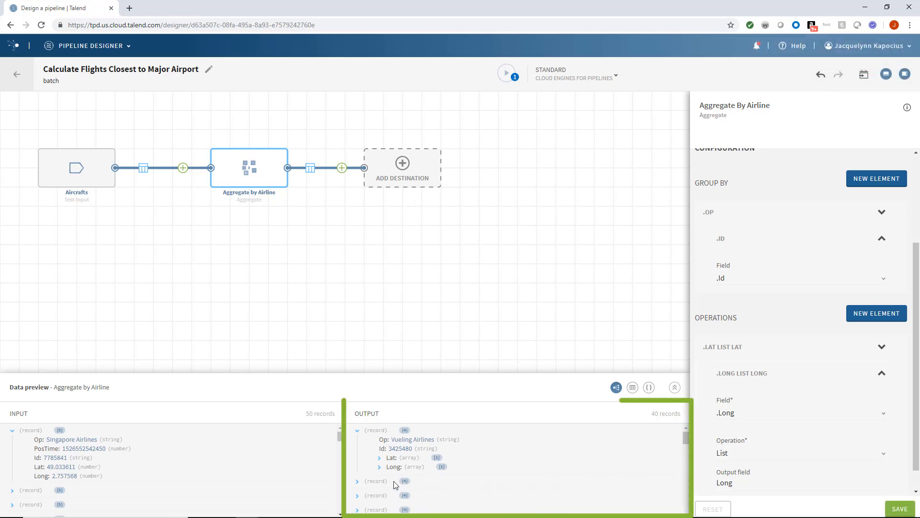
Expand the Lat and Long arrays of a Ryanair output record
left_click(358, 481)
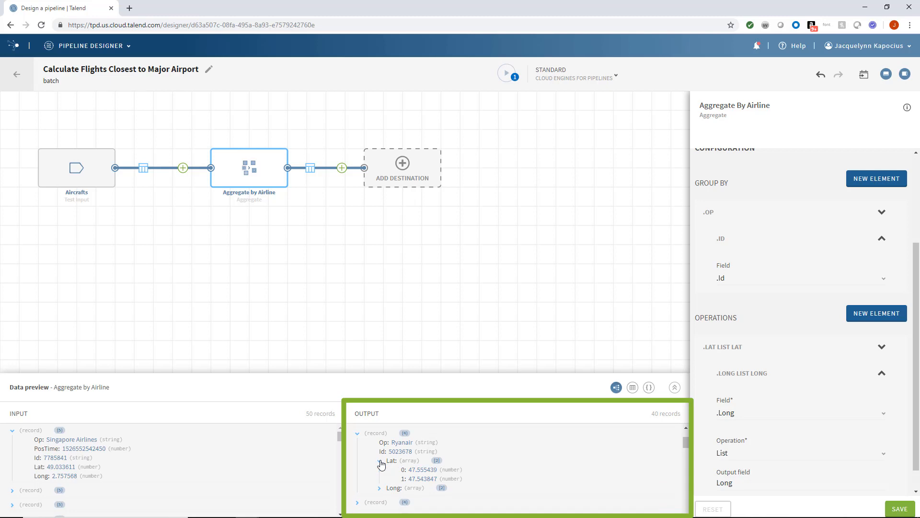
left_click(379, 488)
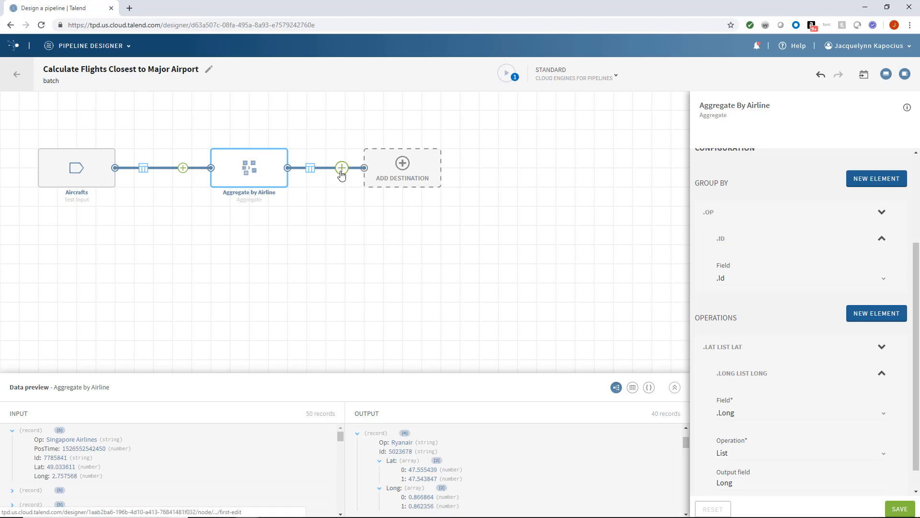
Add a Field Selector named 'FieldSelector Latest Flights' with Airline=.Op and Id=.Id
left_click(341, 168)
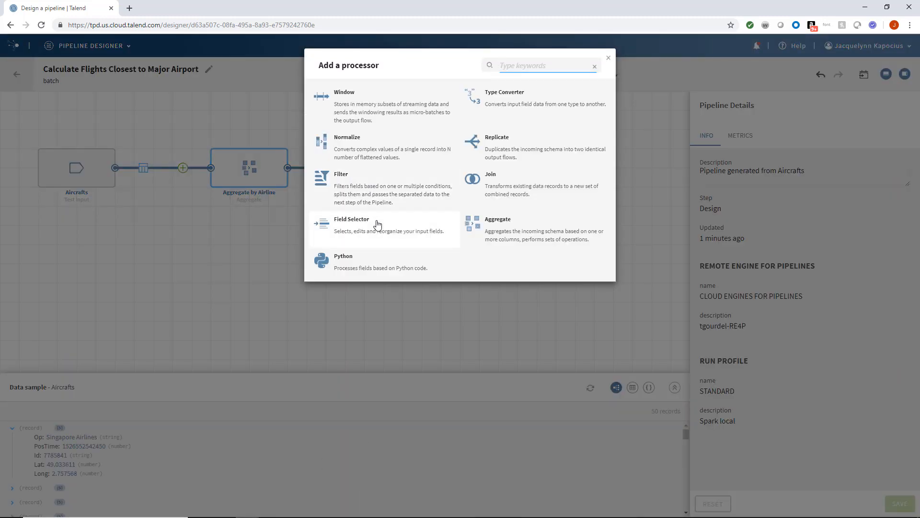
left_click(351, 219)
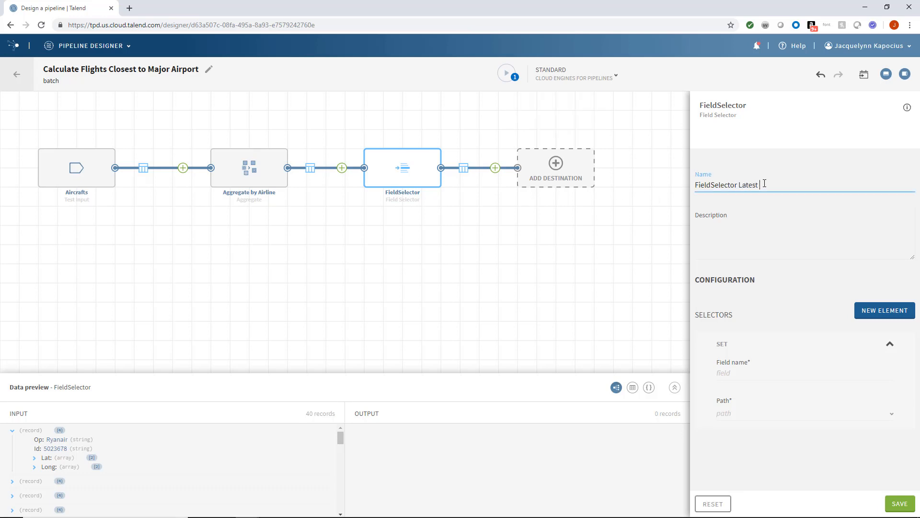
type("Flights")
left_click(805, 373)
type("Airline")
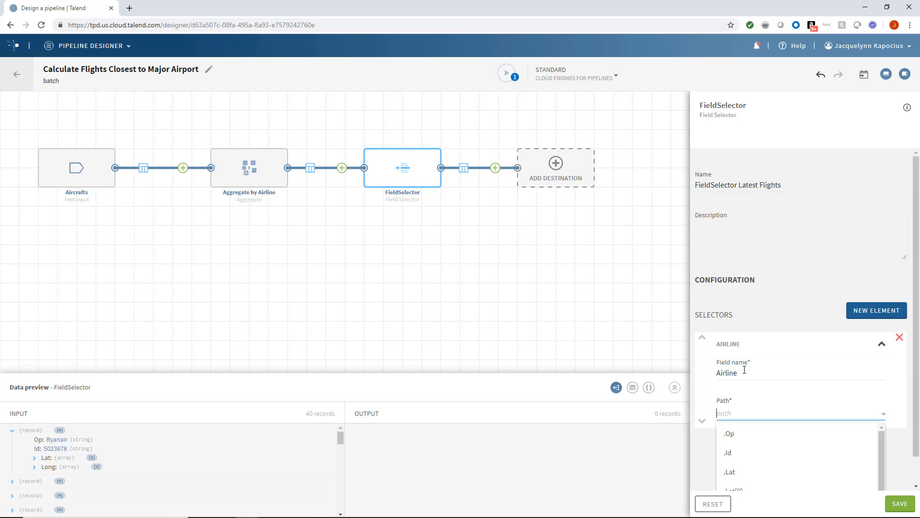
left_click(730, 433)
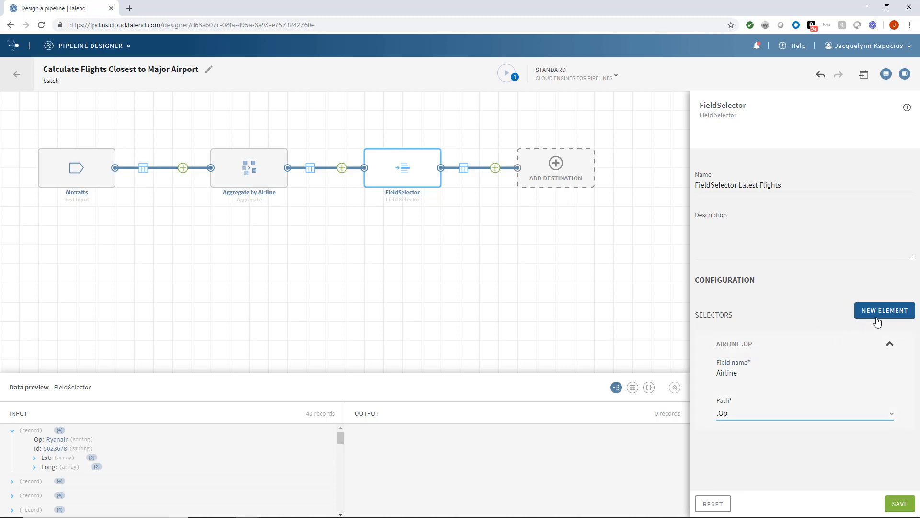
left_click(884, 310)
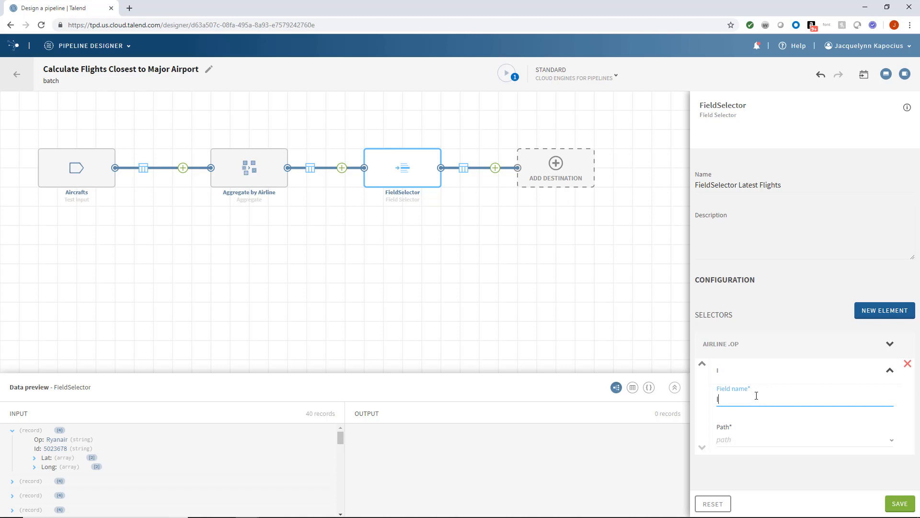
type("Id")
type("Lat")
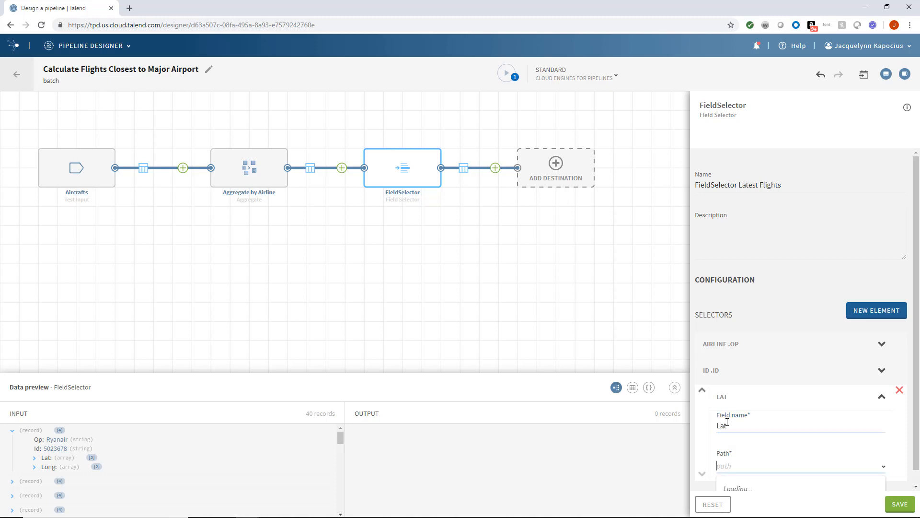
Add selectors Lat=.Lat[-1] and Long=.Long[-1] and save the Field Selector
type(".Lat[")
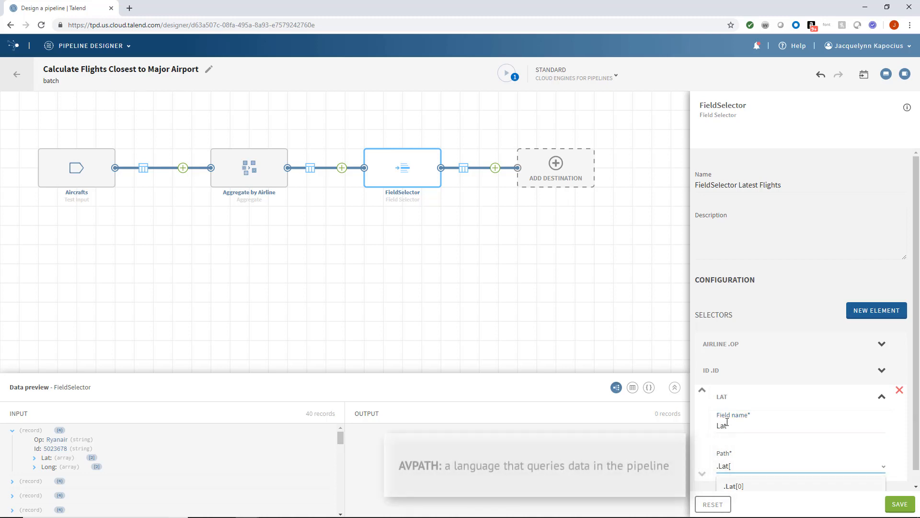
left_click(733, 485)
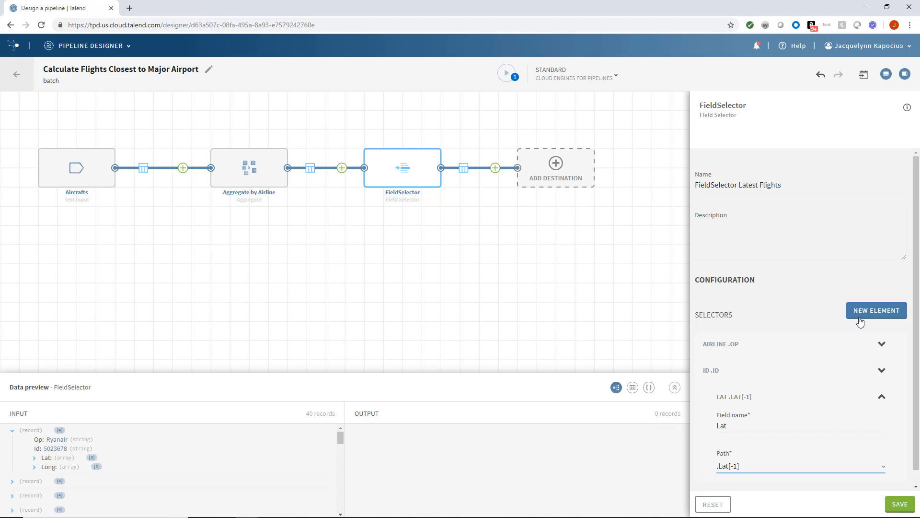
left_click(876, 310)
type(".Long[")
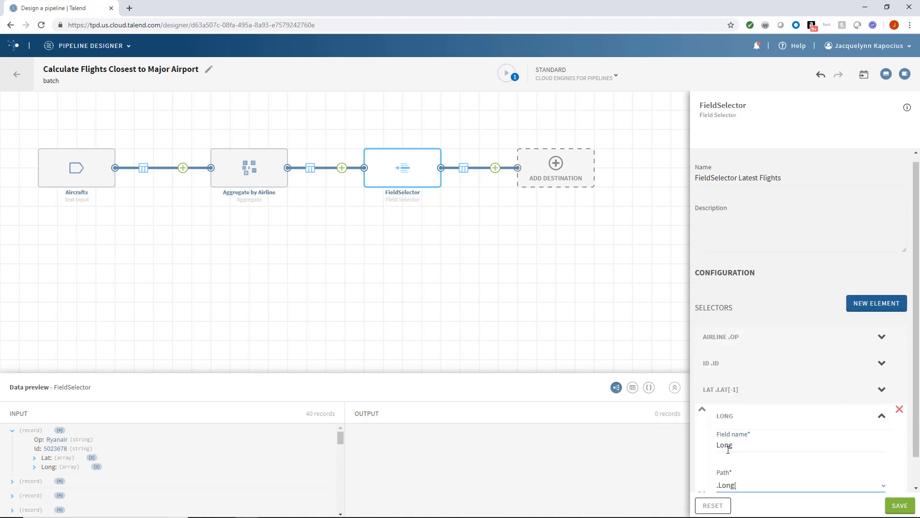
type("0]")
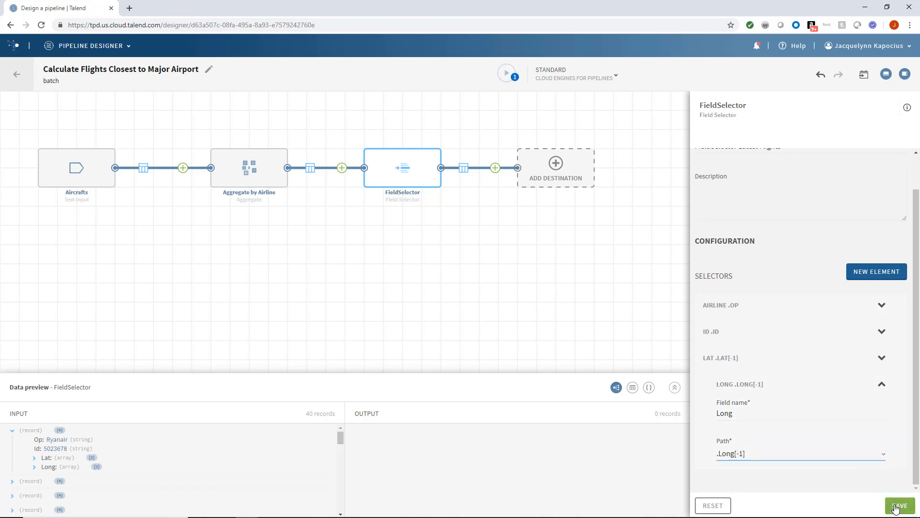
left_click(899, 505)
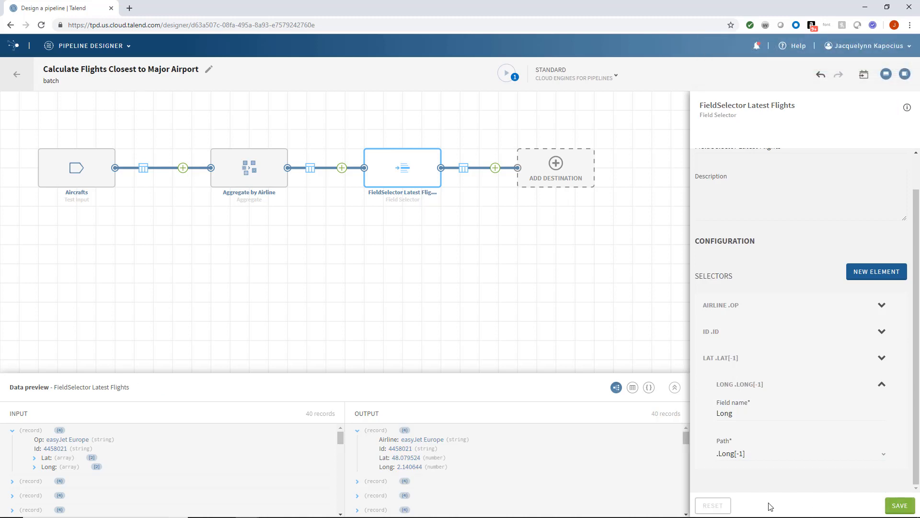
mouse_move(477, 472)
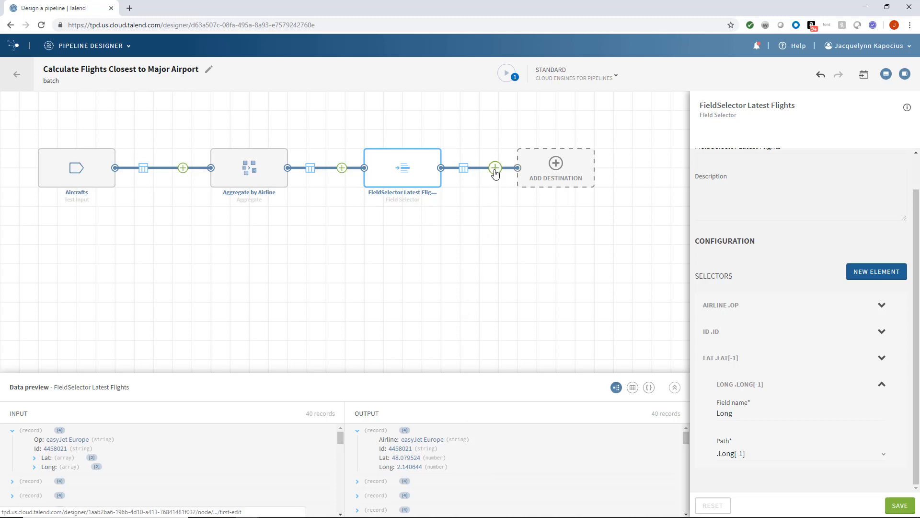
Add a Python processor computing each flight's Distance in miles from CDG and save it
left_click(495, 168)
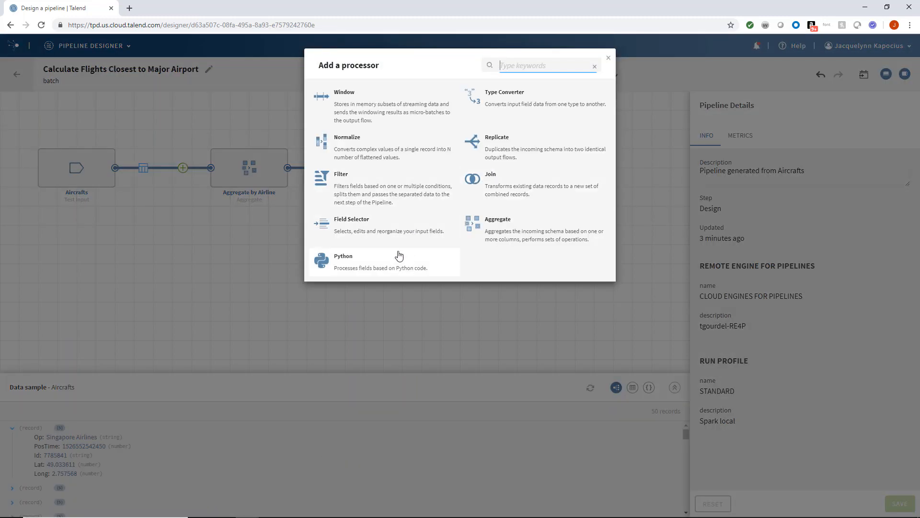
left_click(344, 261)
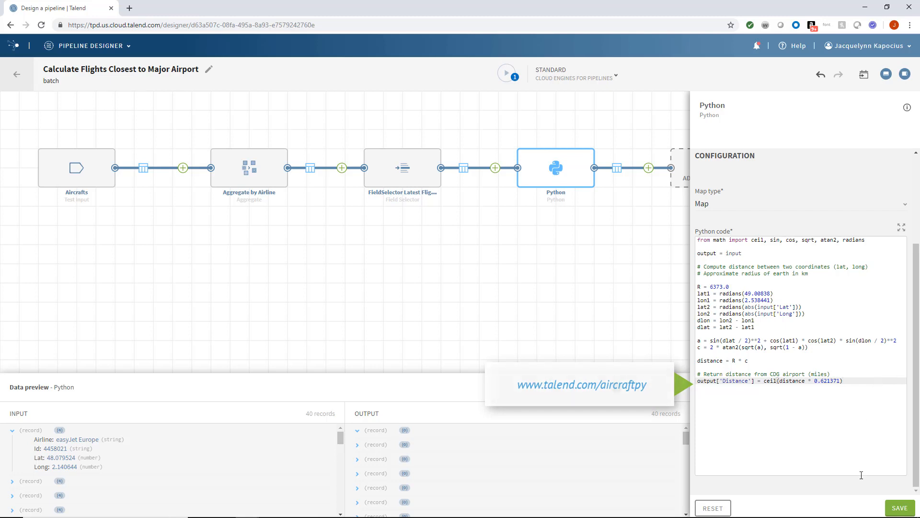
left_click(899, 508)
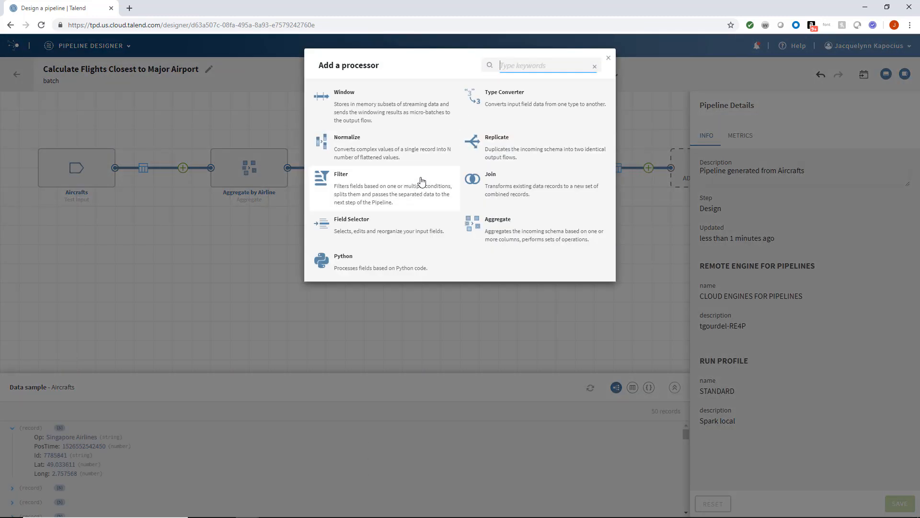
Add 'Filter flights <= 20 miles away' keeping records with .Distance <= 20
left_click(340, 173)
type("Filter flights <= 20")
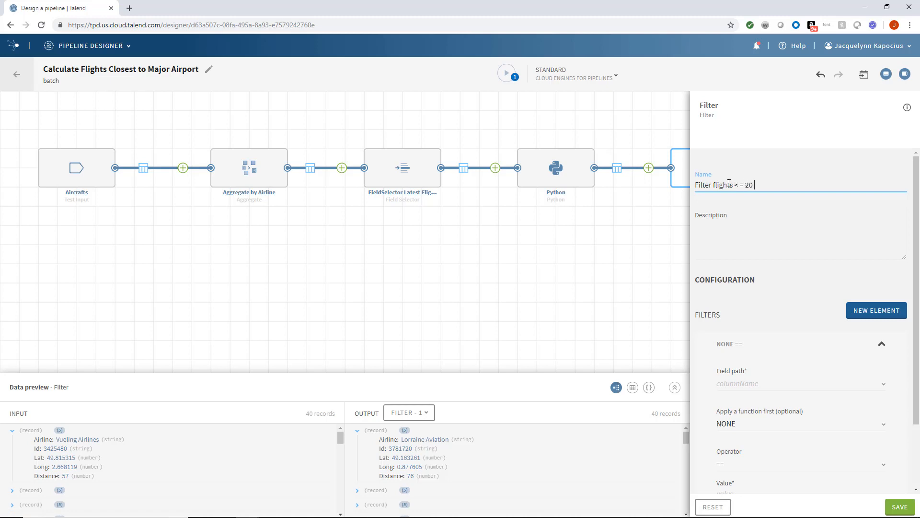
type("miles away")
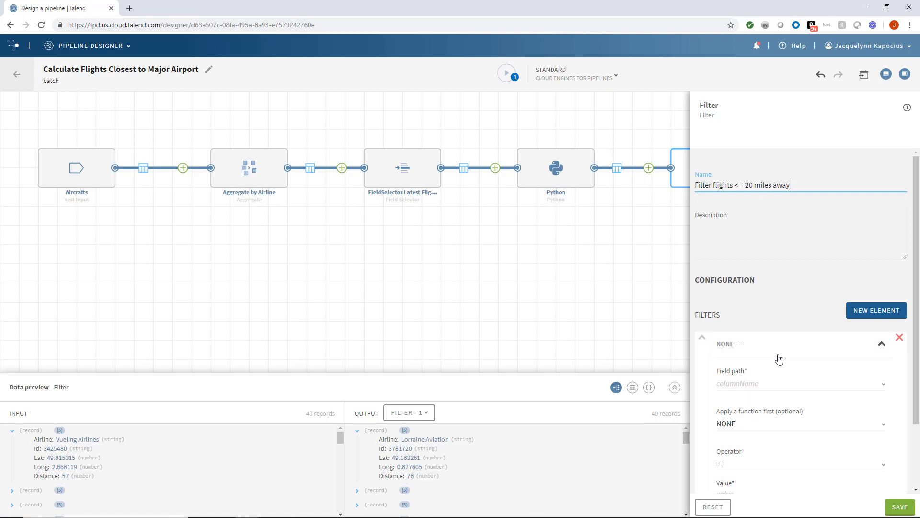
type(".Distance")
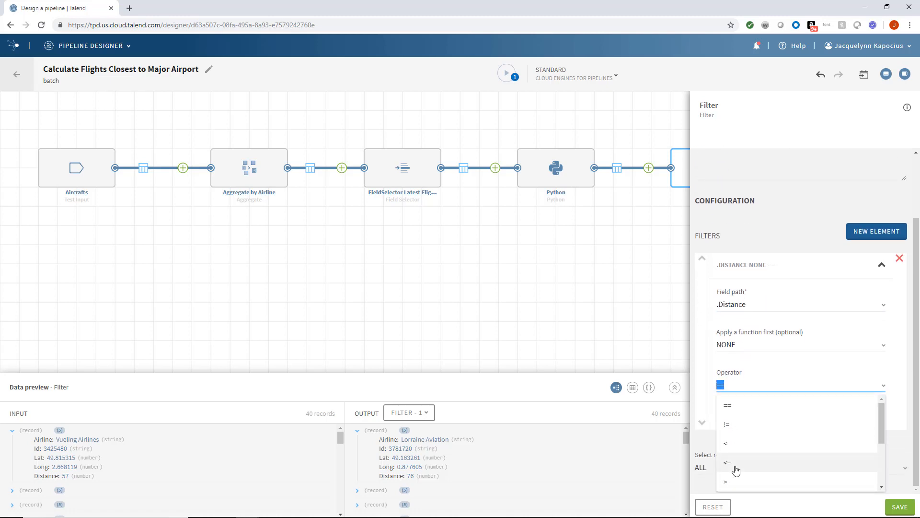
left_click(728, 463)
type("20")
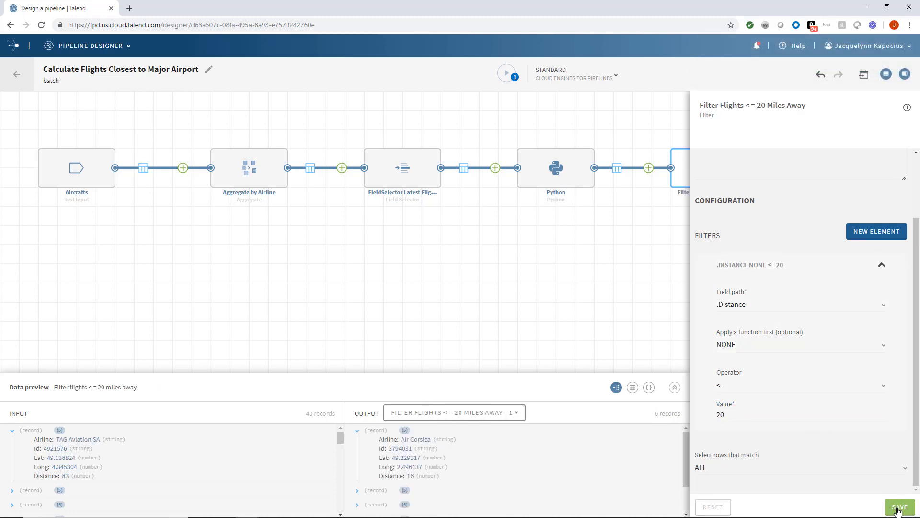
left_click(899, 507)
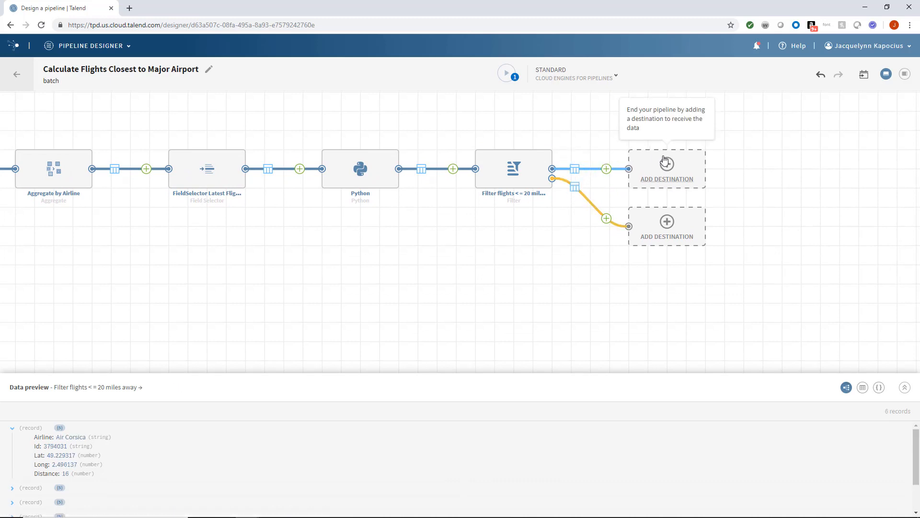
Add an Analysis results log destination renamed 'Flights within 20 miles'
left_click(667, 168)
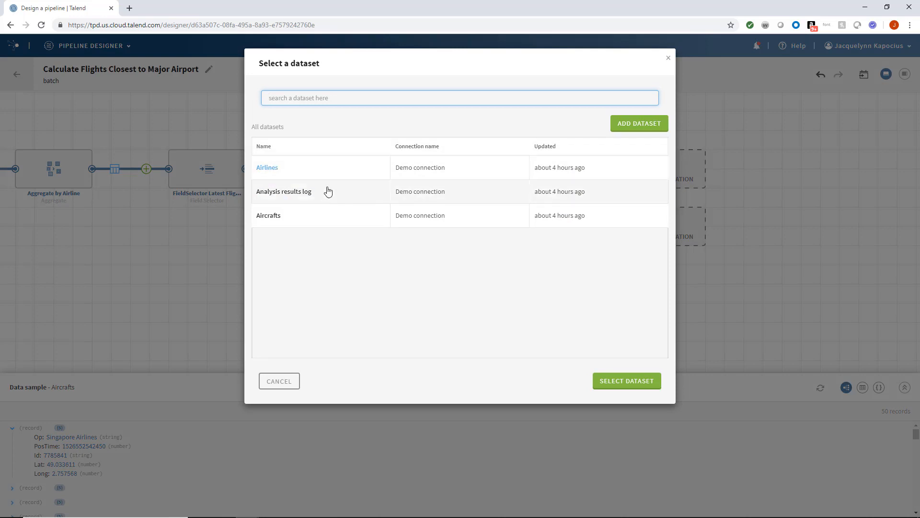
left_click(283, 191)
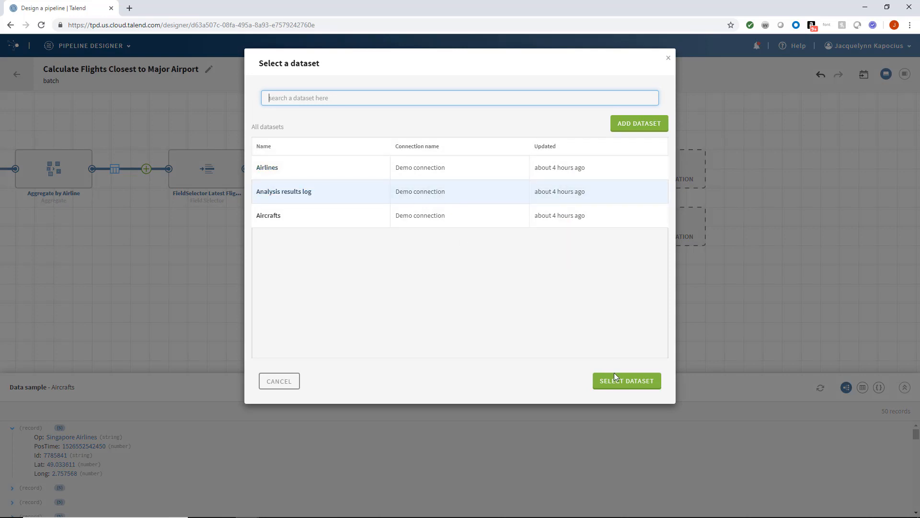
left_click(626, 381)
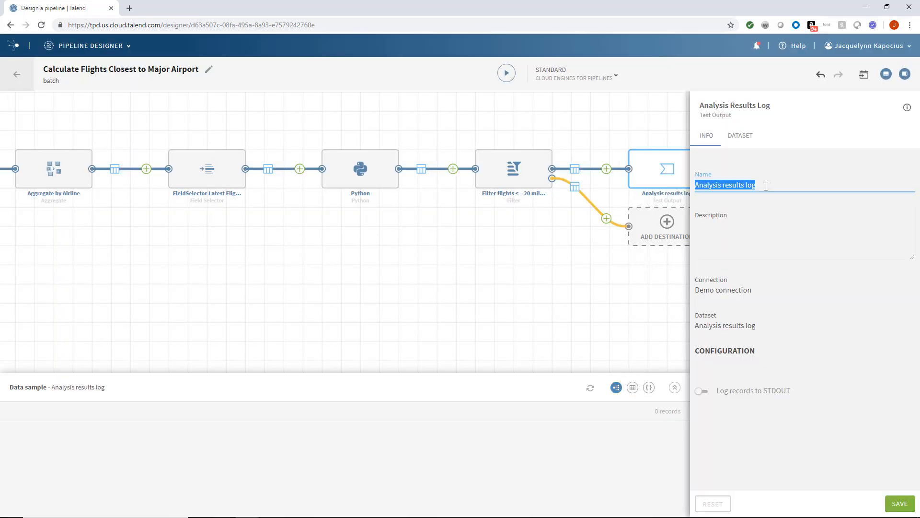
type("Flights within 20 miles")
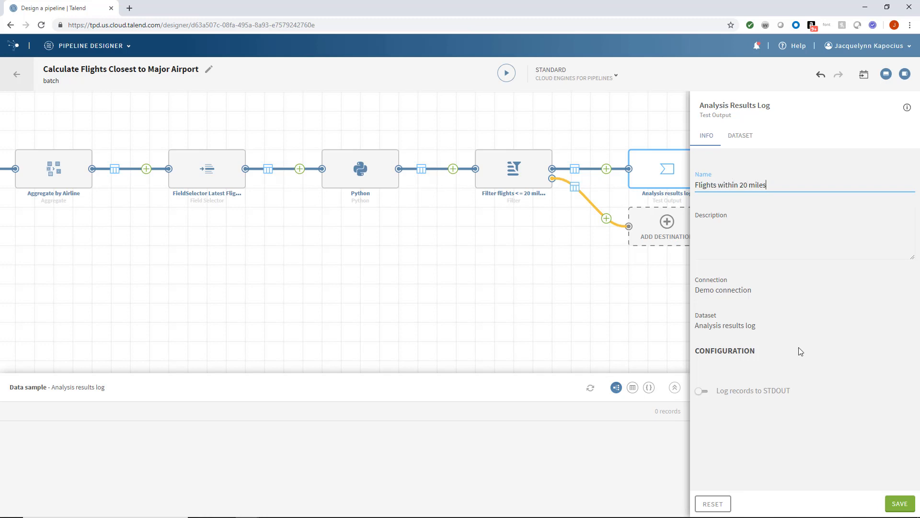
left_click(900, 503)
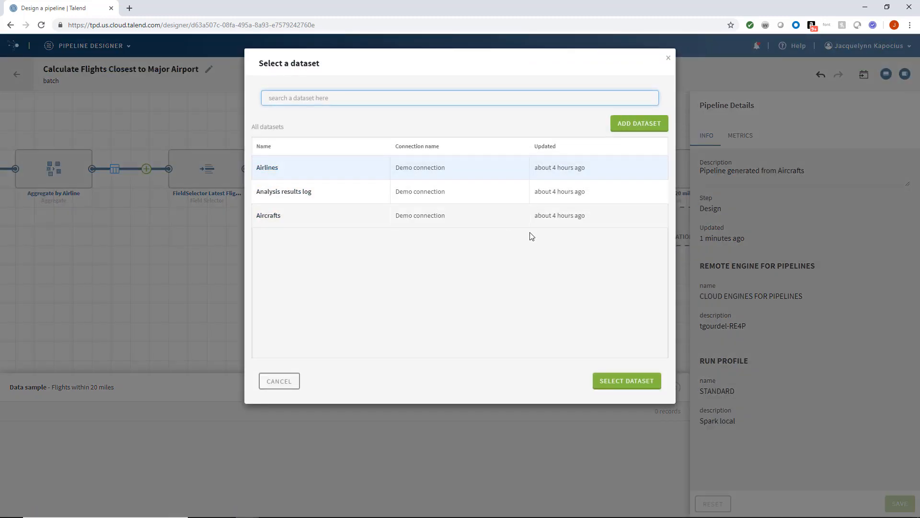
Add an Airlines-dataset second output renamed 'Other Flights' for rejected records
left_click(626, 381)
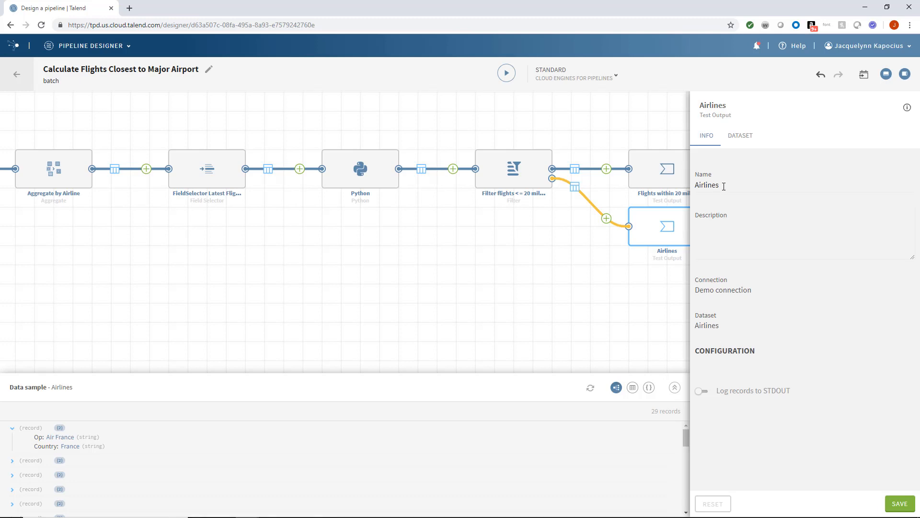
type("Other Flights")
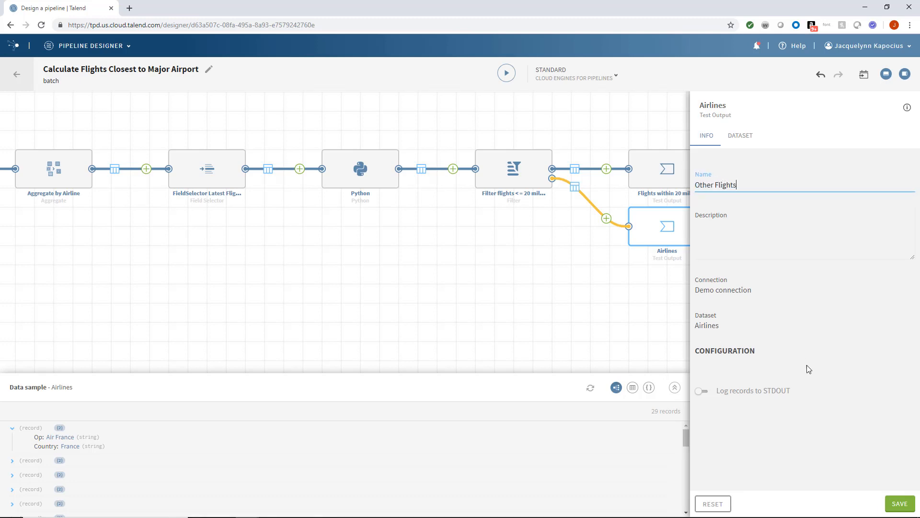
left_click(899, 503)
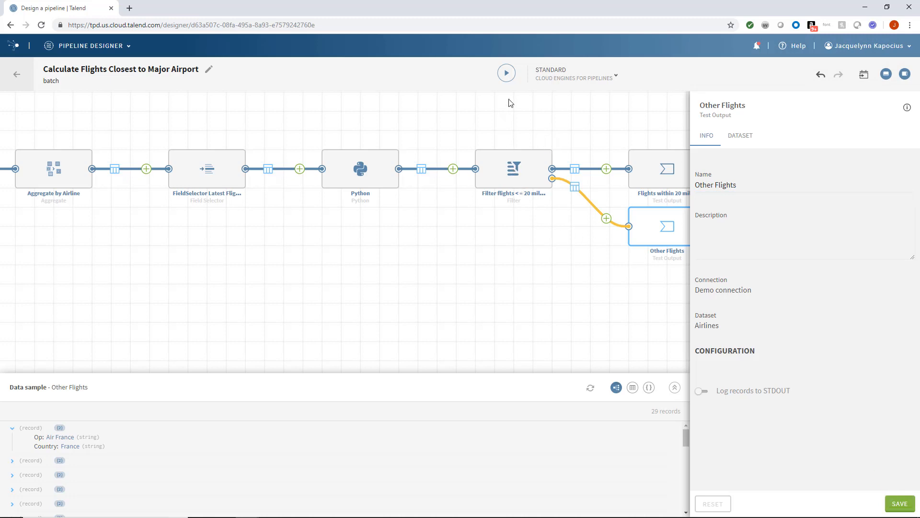
Run the pipeline on the cloud engine
left_click(506, 73)
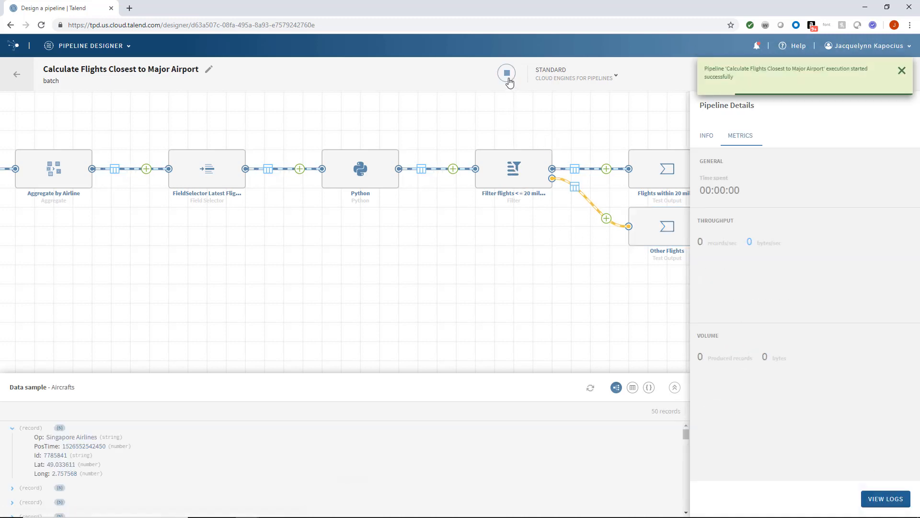
mouse_move(506, 73)
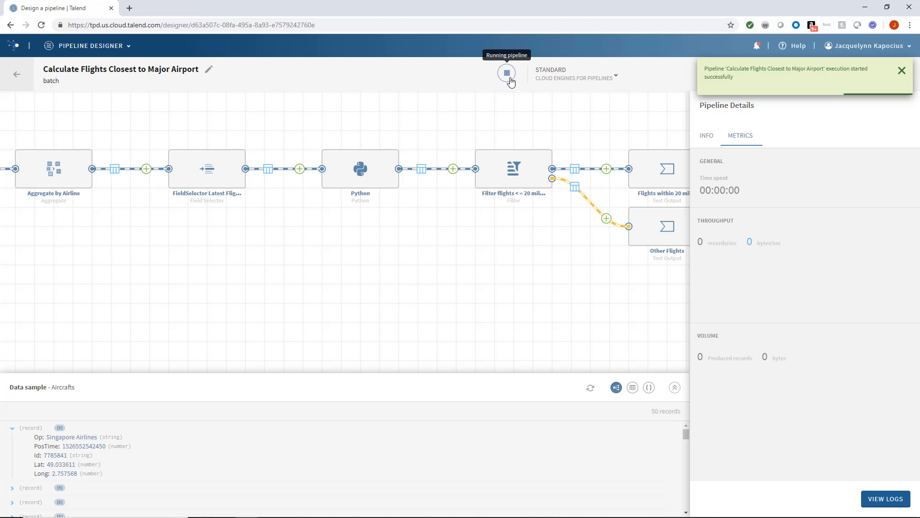